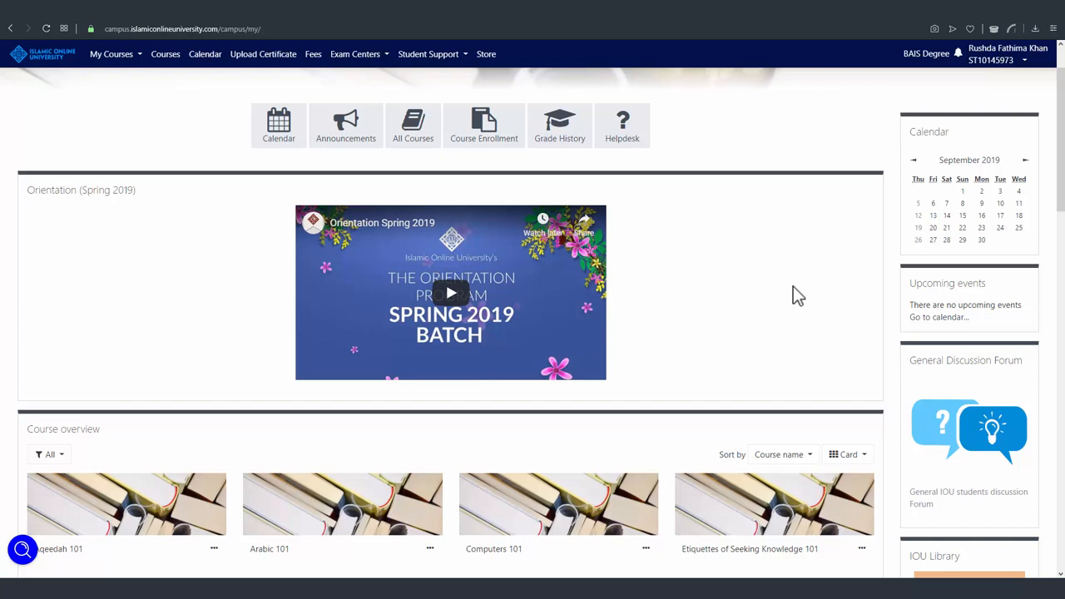
mouse_move(356, 53)
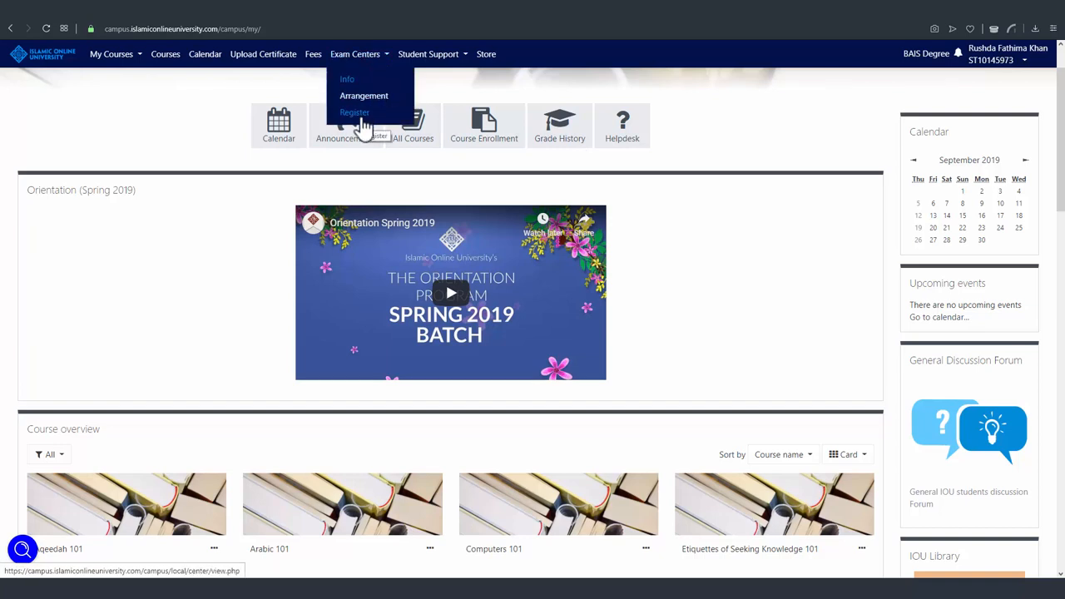
Go to Exam Centers > Register and move down past the map to the city search.
click(354, 113)
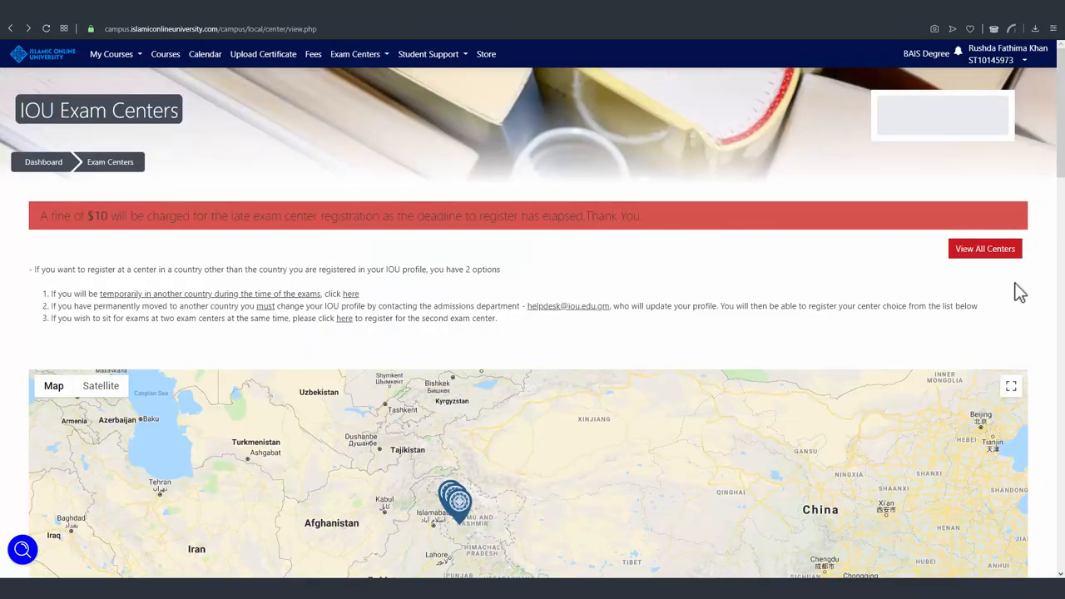
scroll(down, 3)
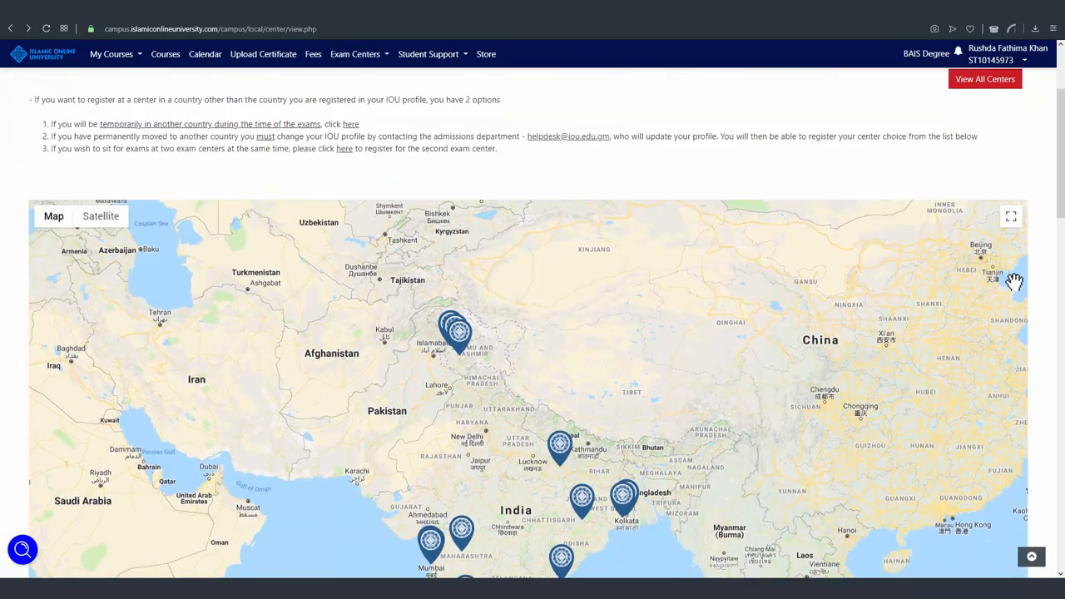
scroll(down, 3)
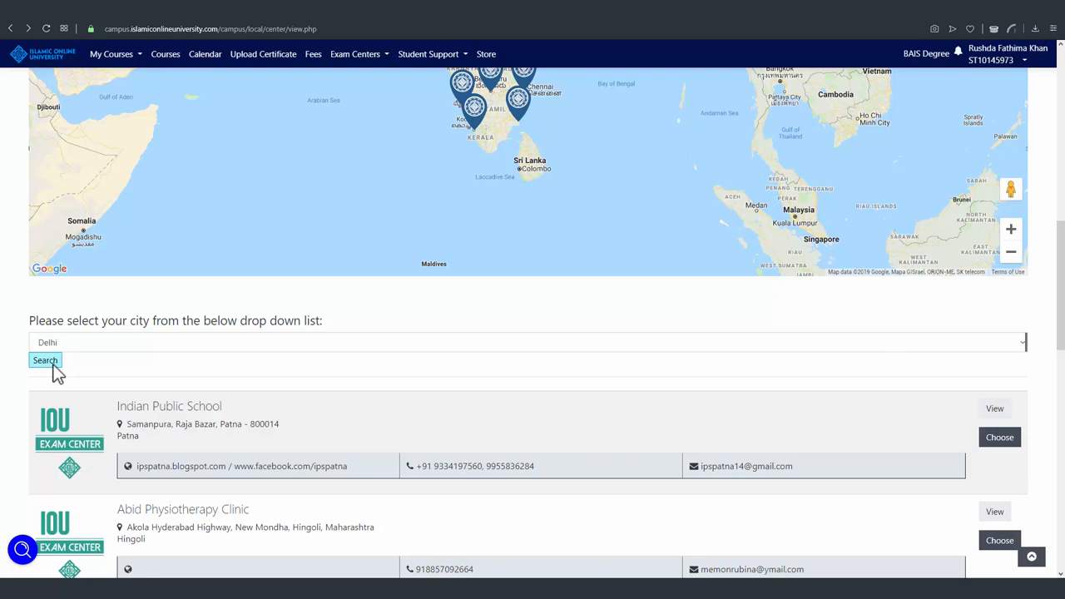
mouse_move(773, 398)
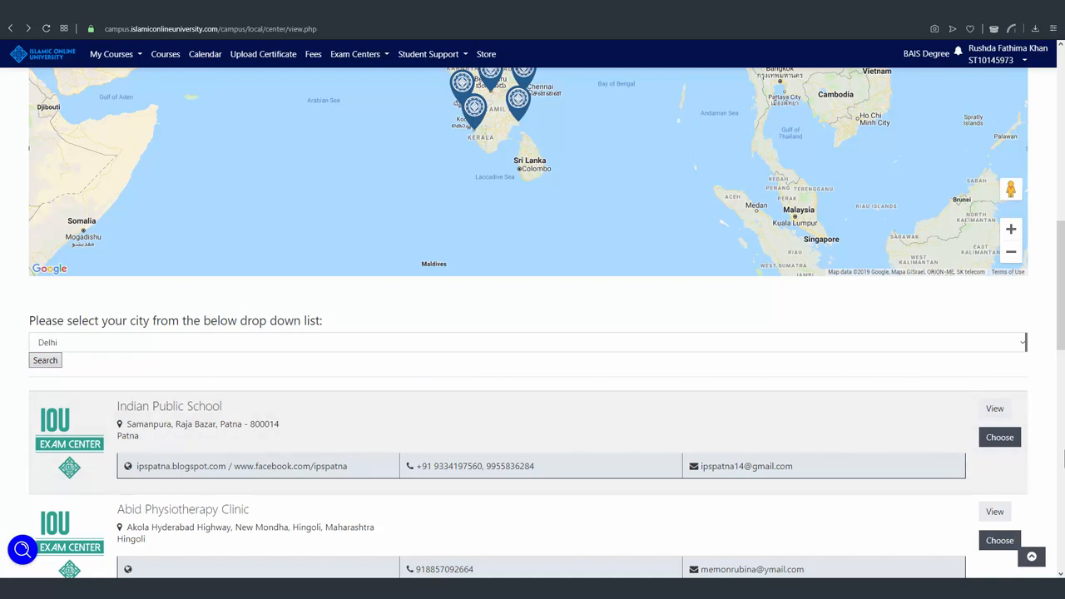
scroll(down, 3)
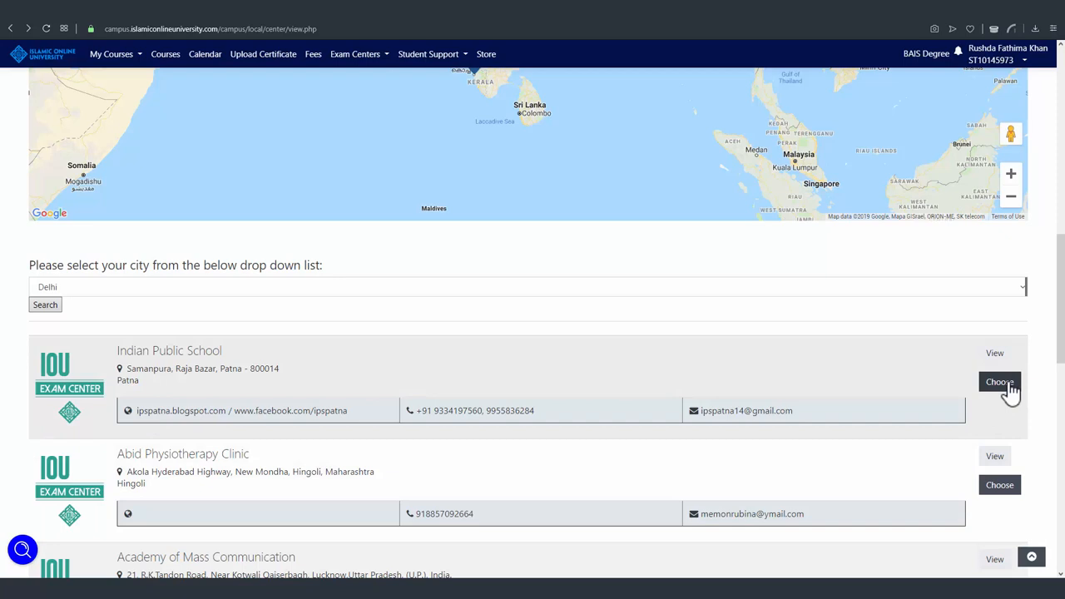
mouse_move(968, 391)
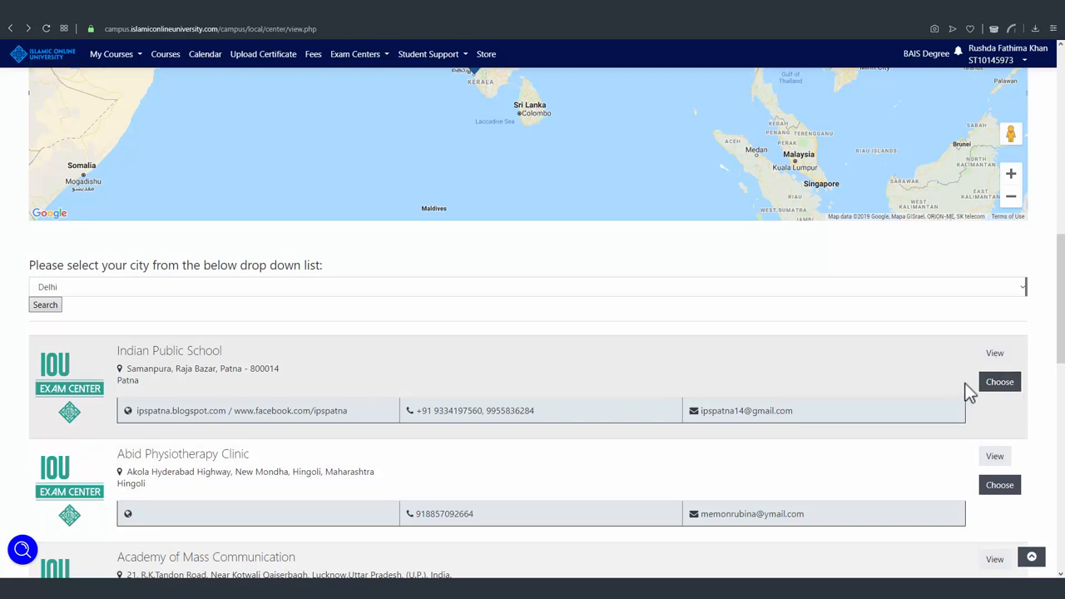
mouse_move(292, 396)
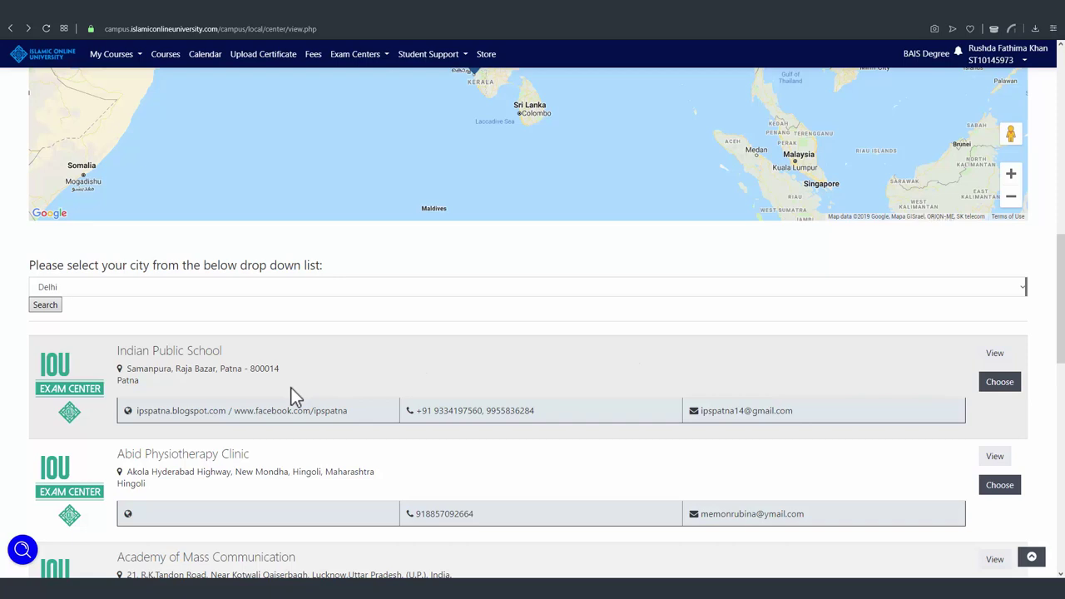
mouse_move(712, 429)
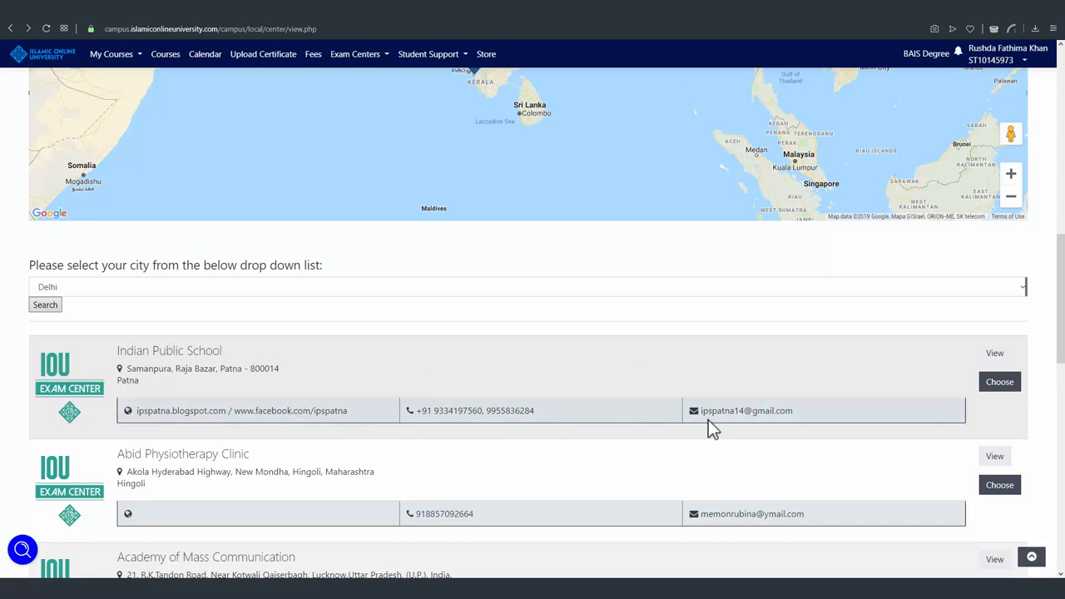
mouse_move(612, 381)
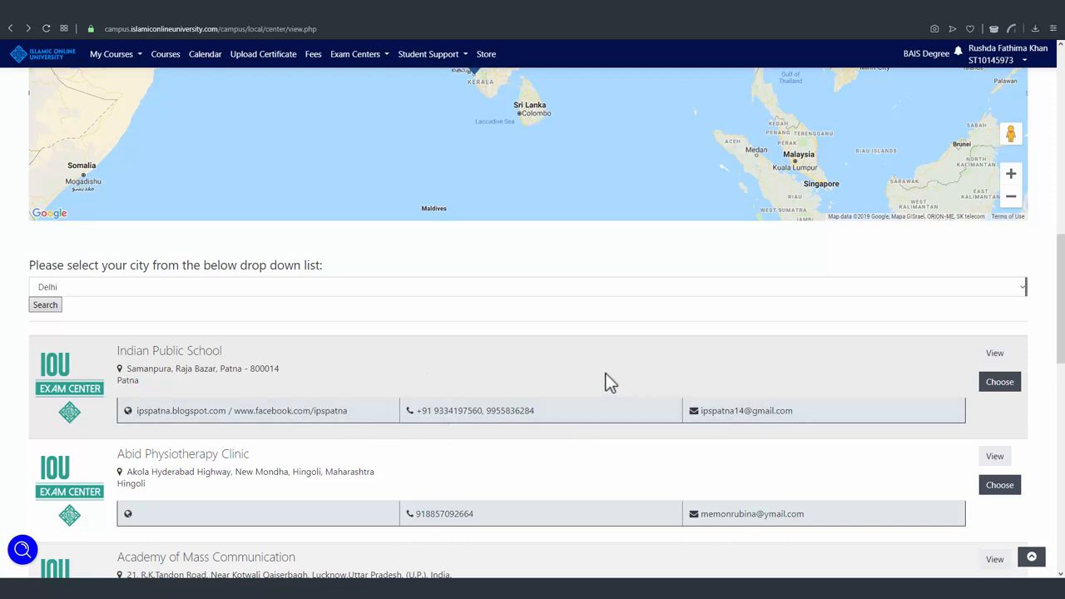
mouse_move(353, 404)
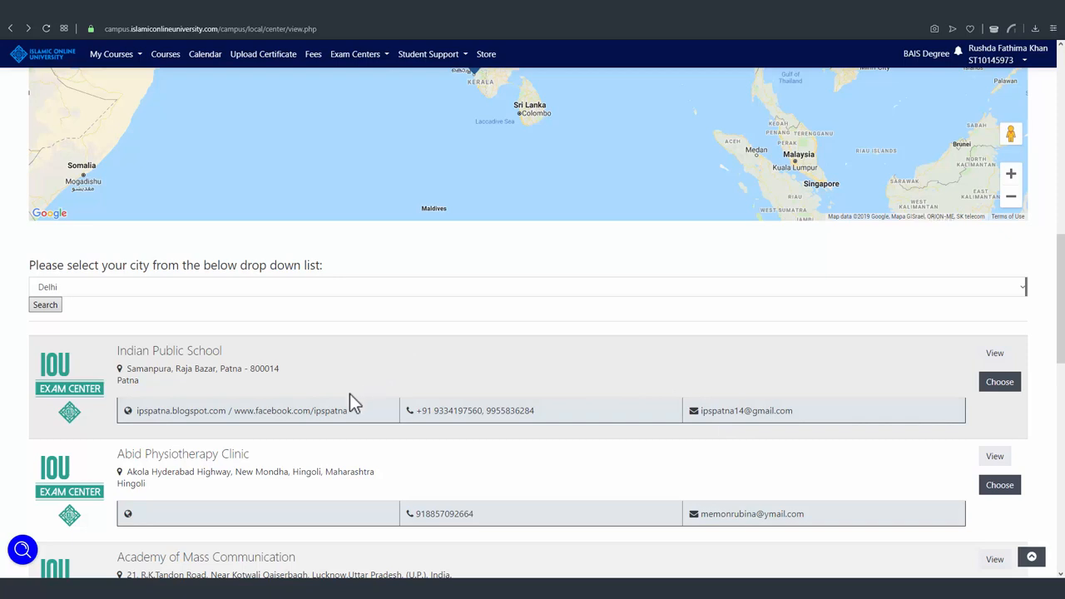
mouse_move(403, 423)
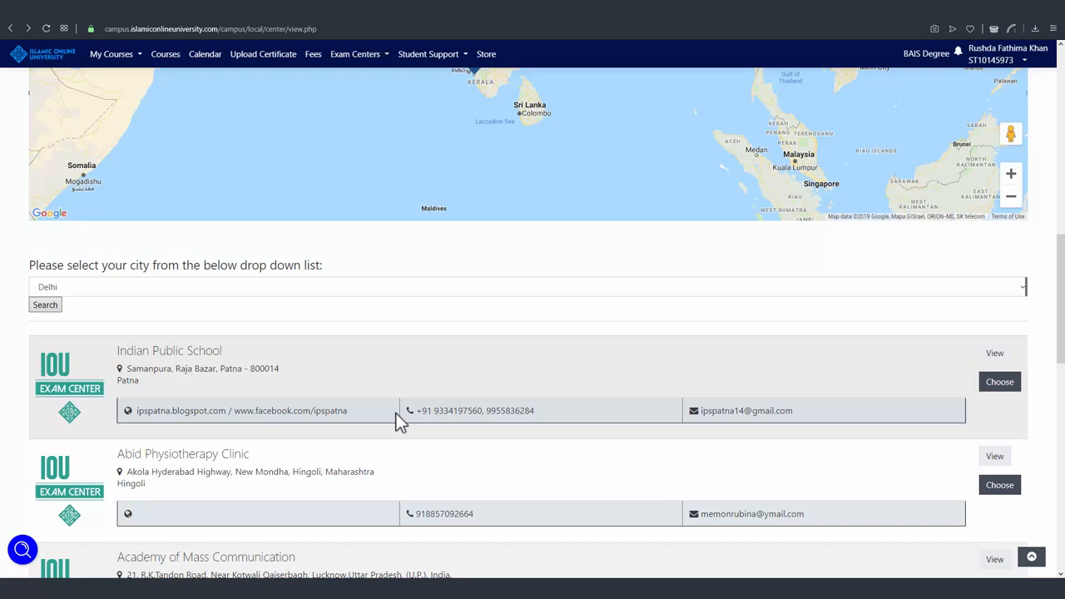
mouse_move(935, 399)
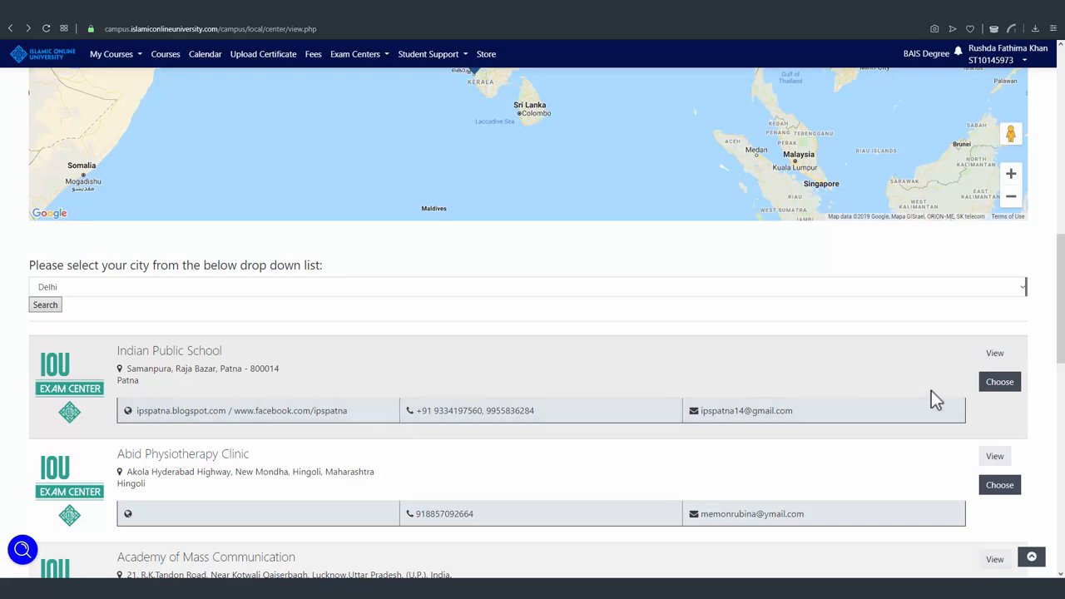
mouse_move(962, 396)
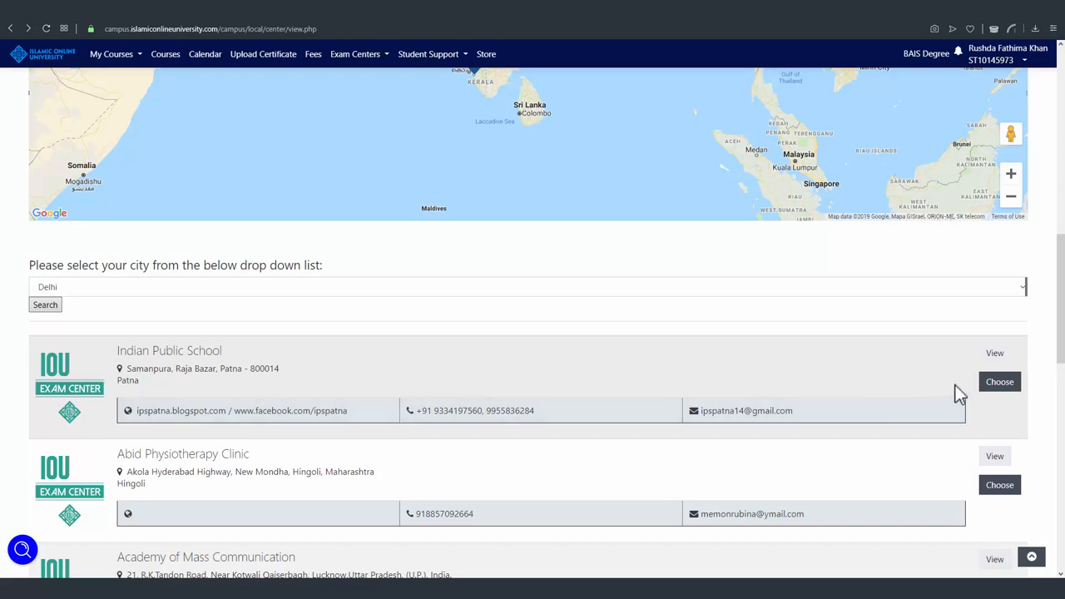
mouse_move(995, 353)
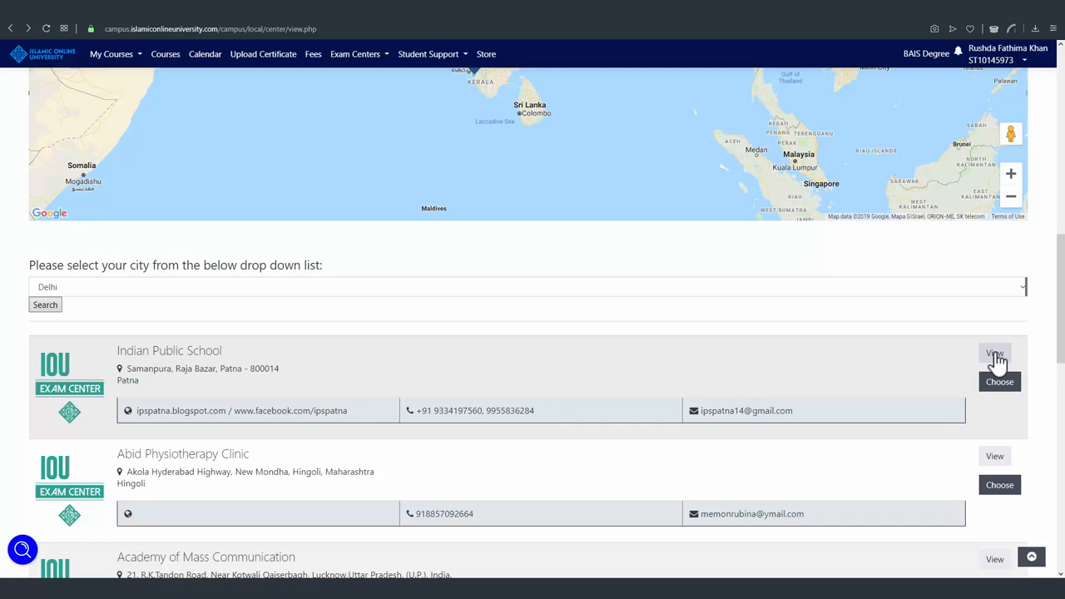
View one of the listed Delhi exam centre results.
click(994, 356)
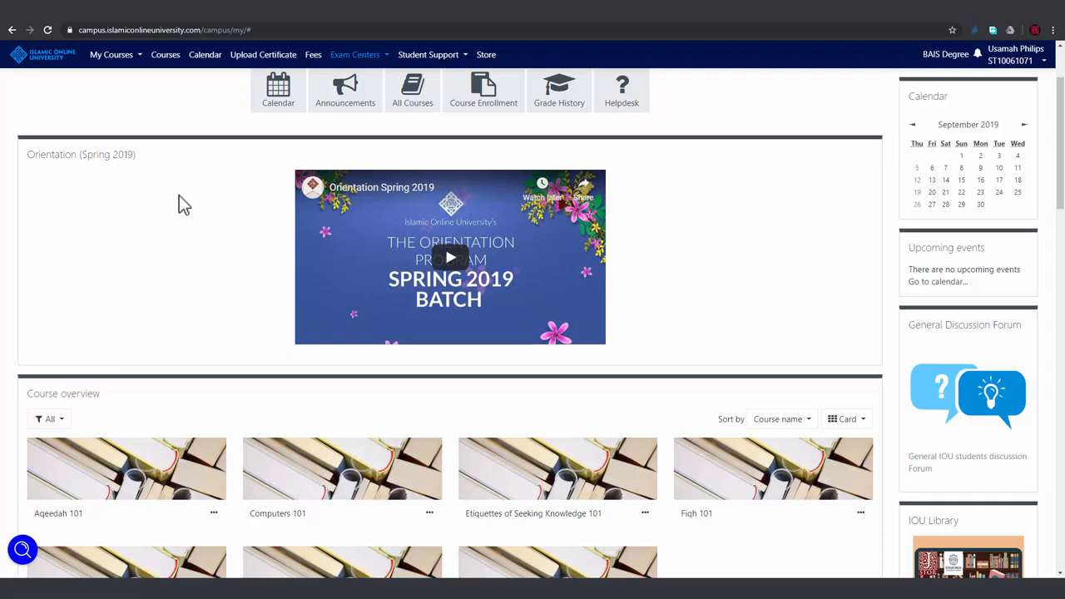
mouse_move(296, 139)
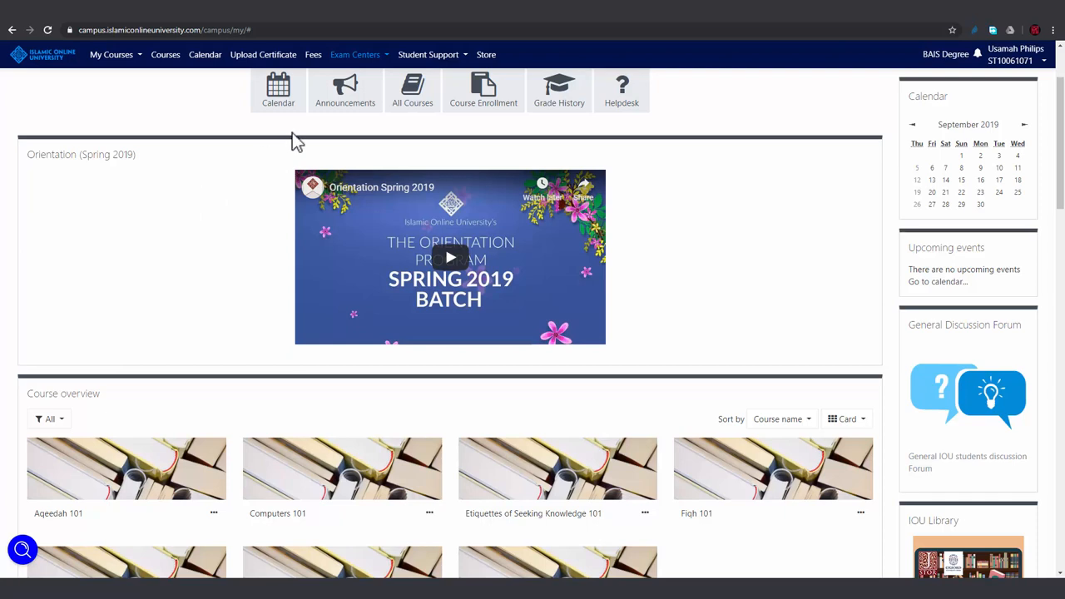
mouse_move(356, 54)
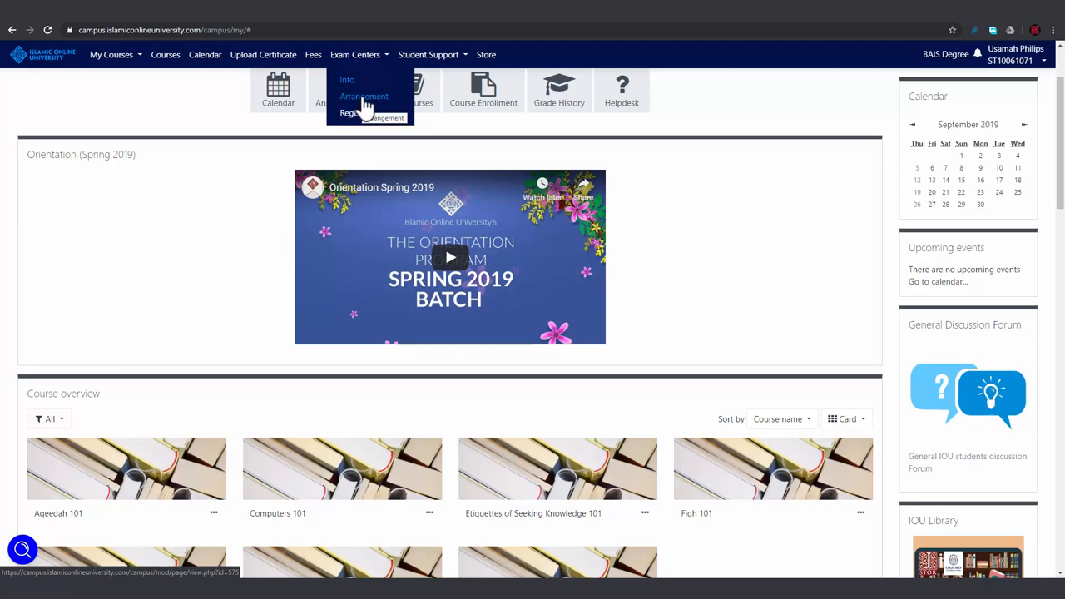
Read the Exam Center Arrangement requirements down to the 'clicking here' note.
click(363, 97)
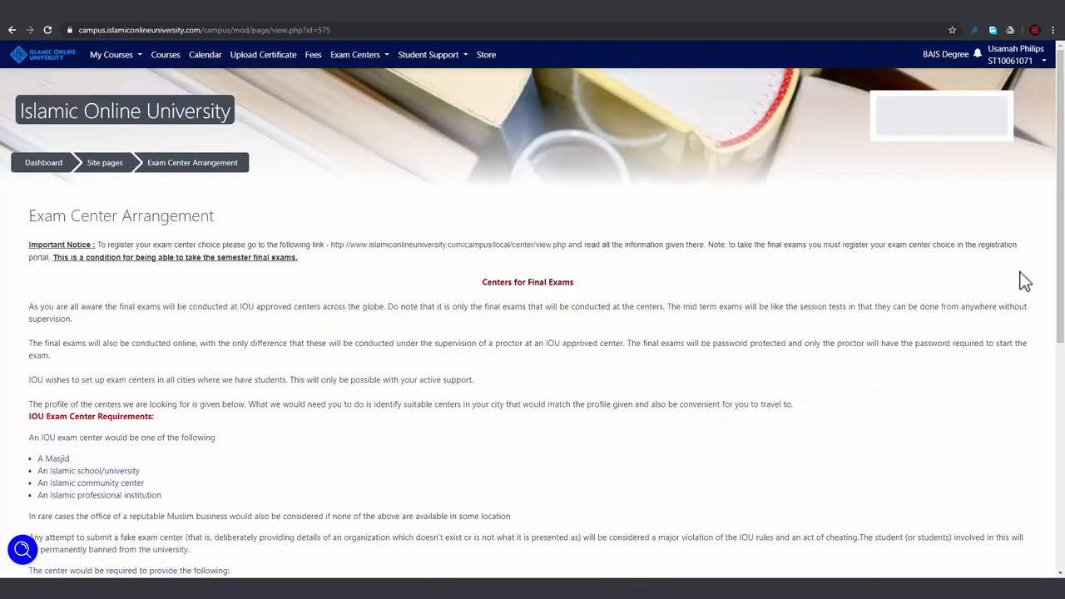
scroll(down, 3)
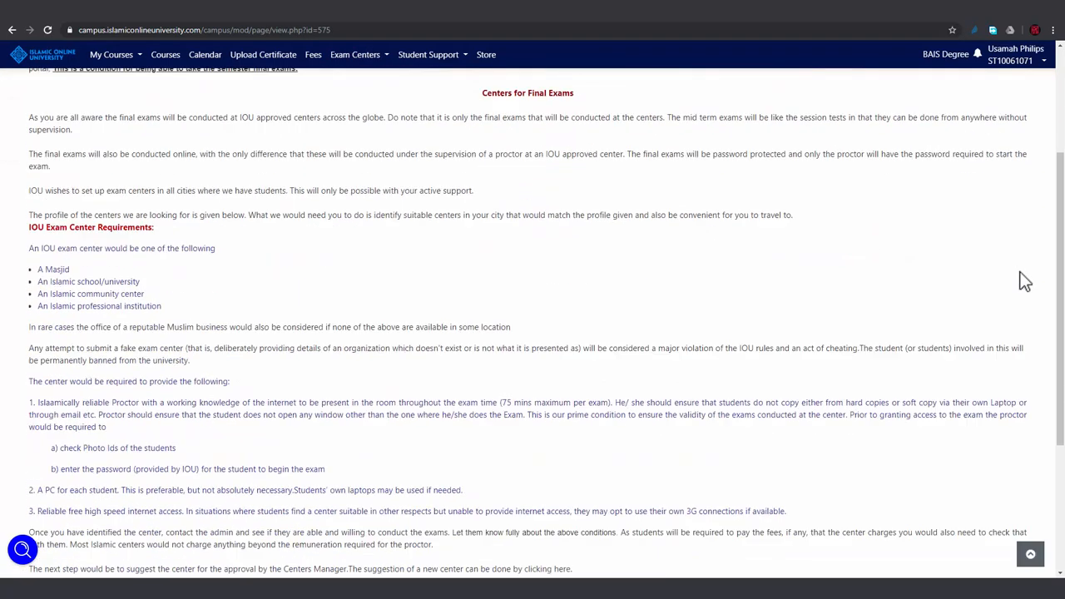
scroll(down, 3)
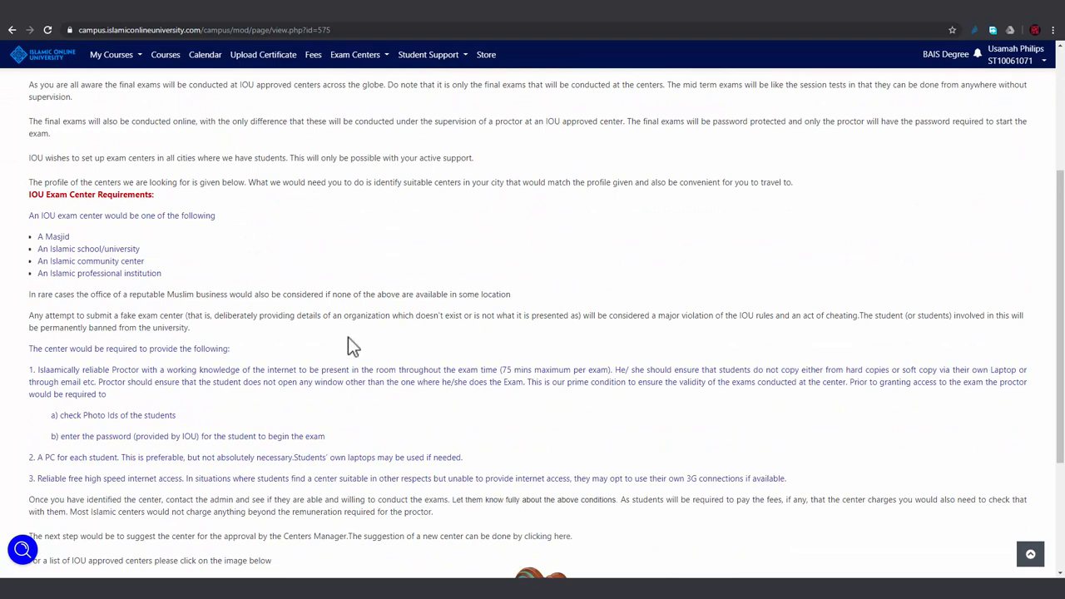
scroll(down, 3)
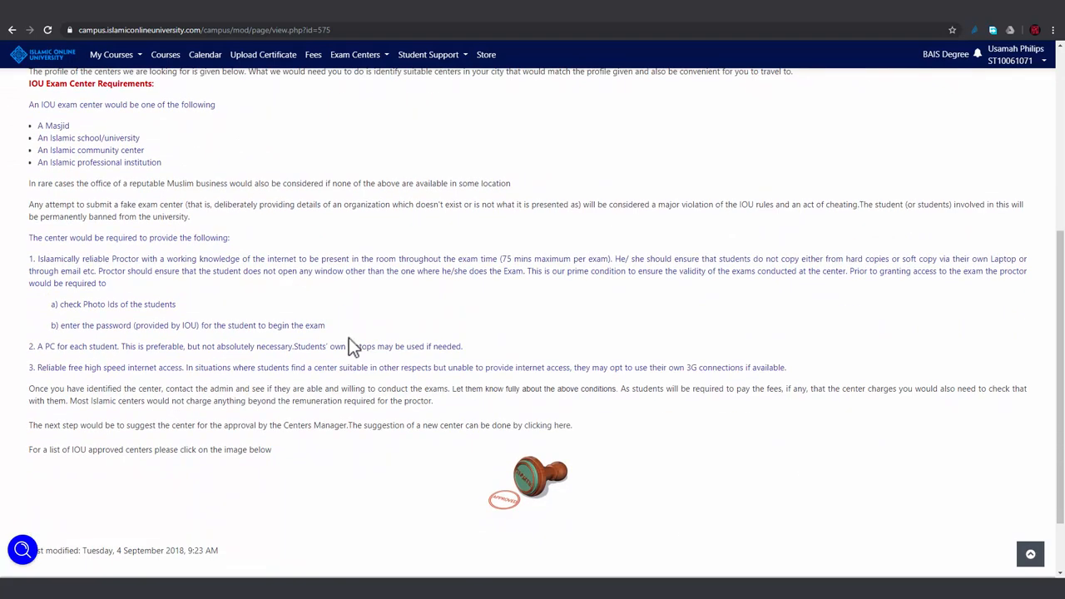
mouse_move(547, 426)
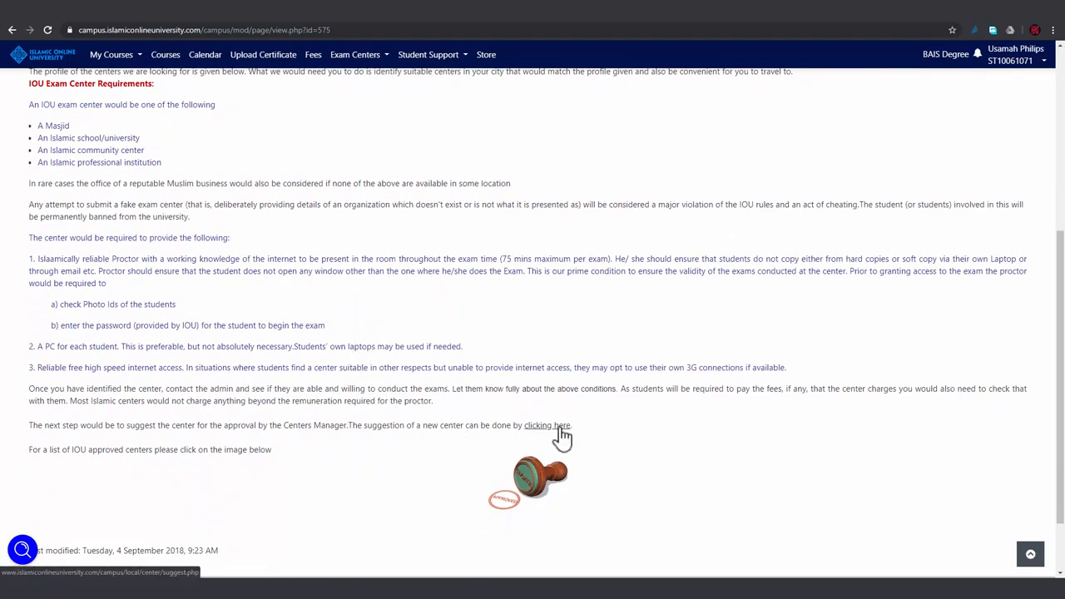
Follow 'clicking here' to the suggest-a-new-exam-center form with name, city, address and contact fields.
click(545, 426)
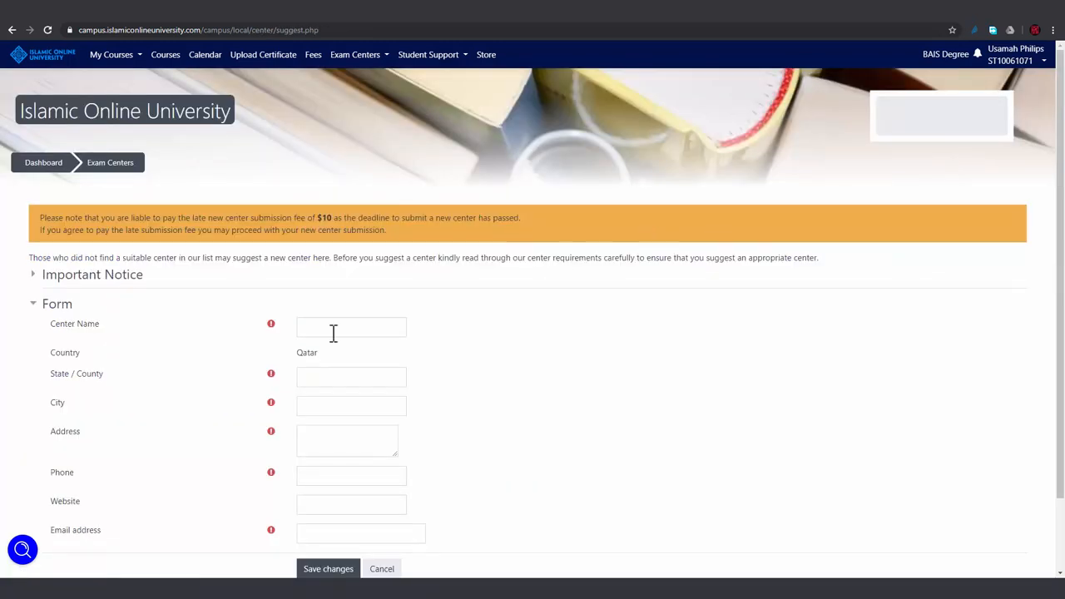
scroll(down, 3)
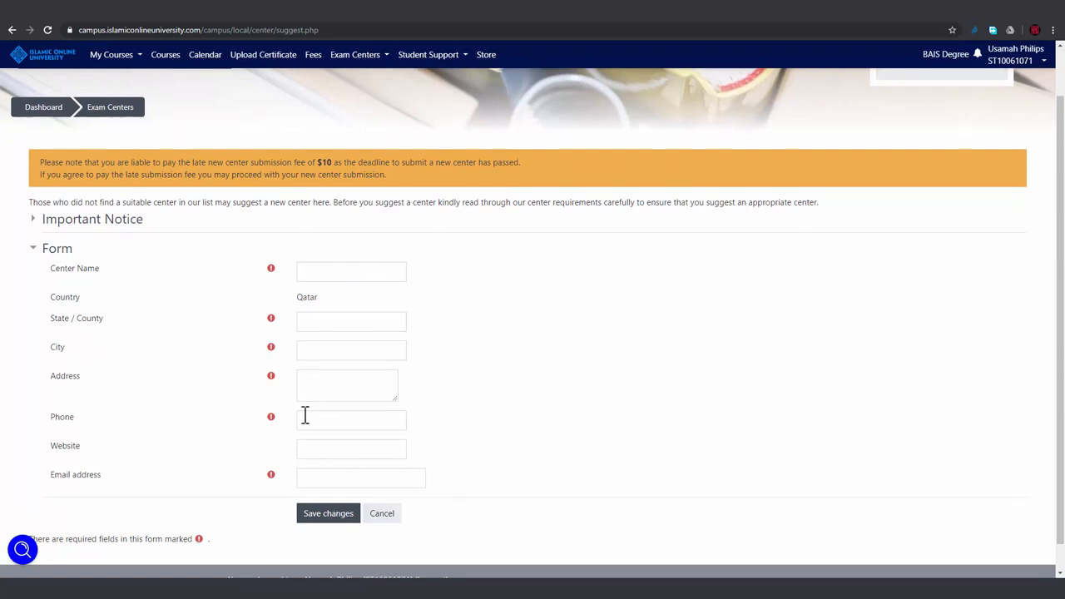
mouse_move(208, 485)
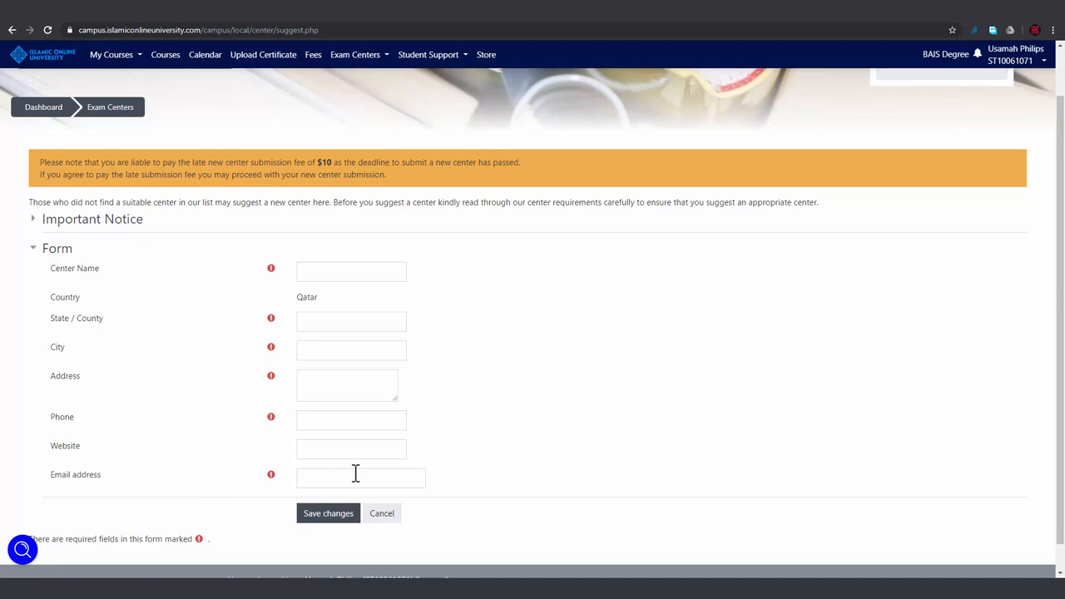
mouse_move(336, 476)
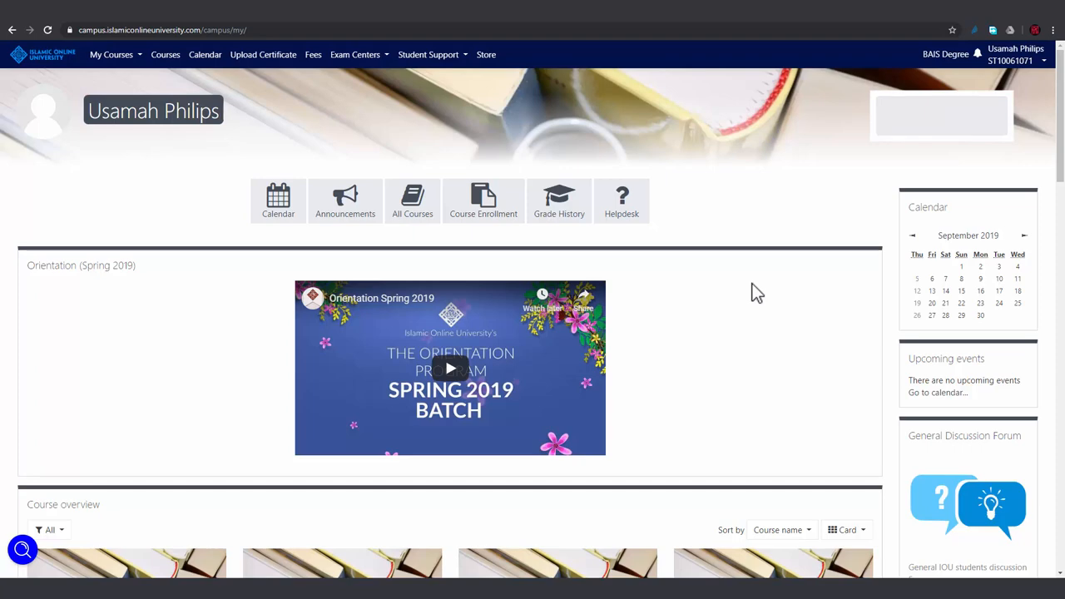
Move down past Course overview to the IOU Fall 2019 academic calendar schedule.
scroll(down, 3)
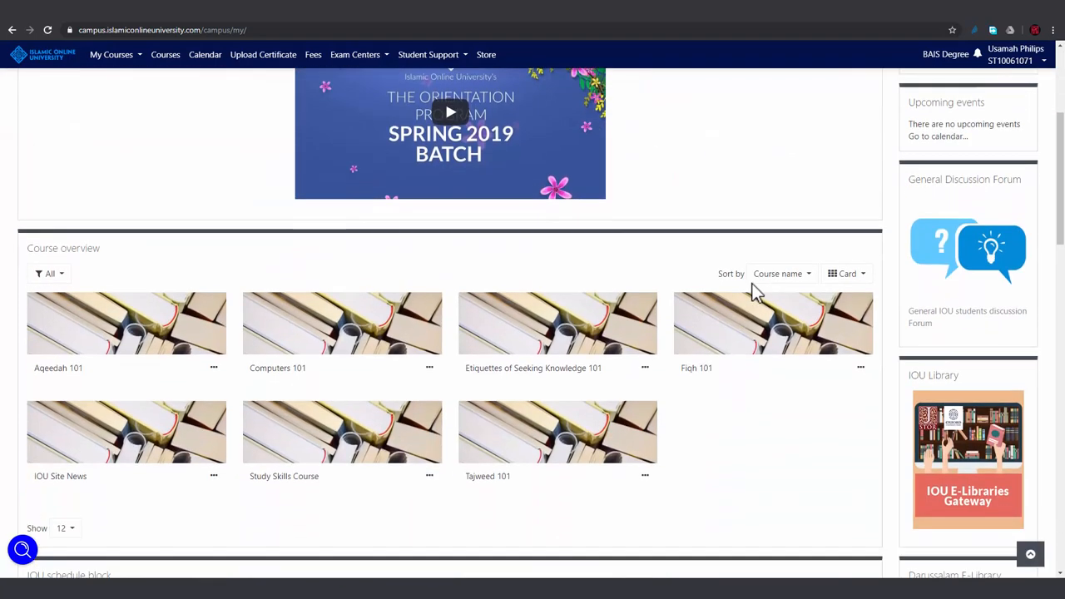
scroll(down, 3)
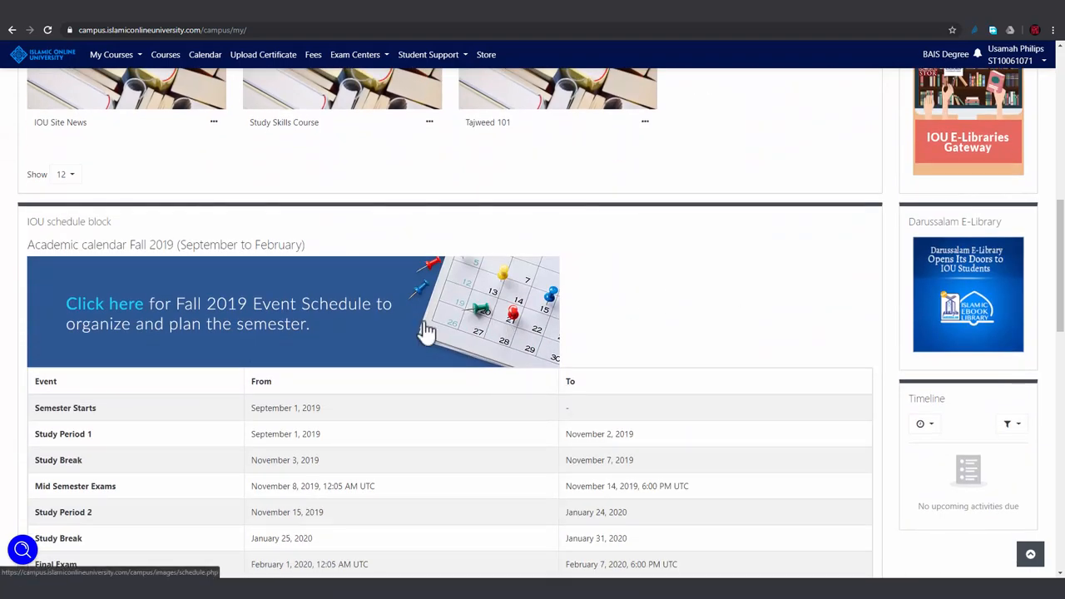